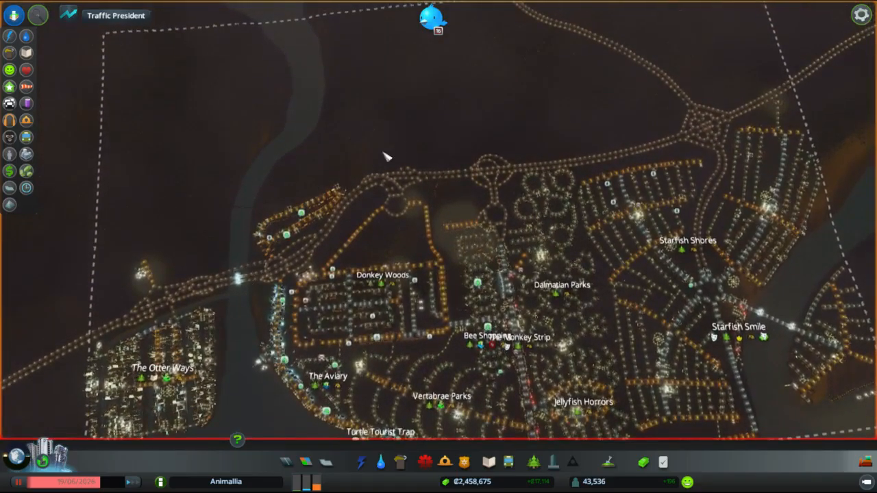
{"action": "mouse_move", "coordinate": [339, 488]}
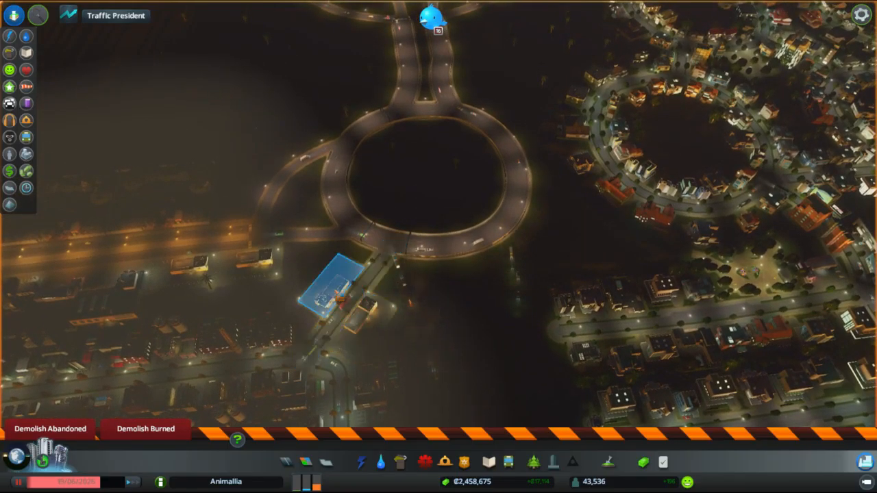
Inspect the incineration plant and landfill site info panels, closing each one.
{"action": "left_click", "coordinate": [298, 460]}
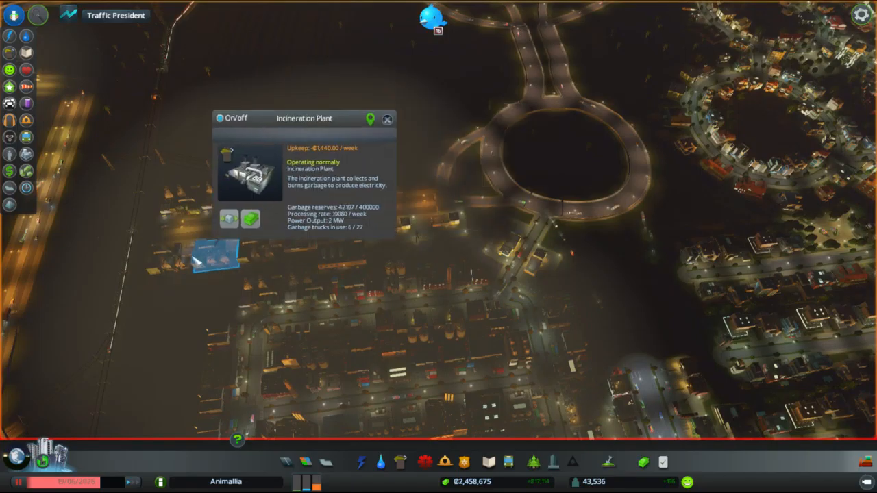
{"action": "left_click", "coordinate": [389, 119]}
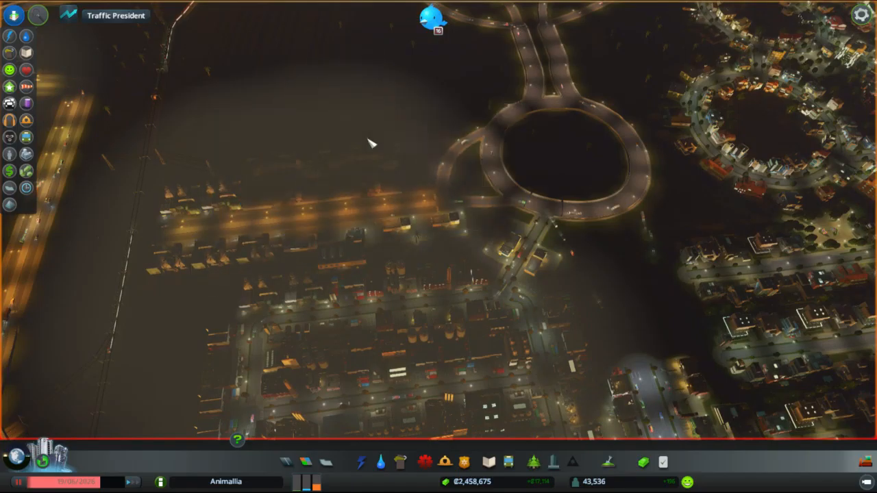
{"action": "left_click", "coordinate": [359, 185]}
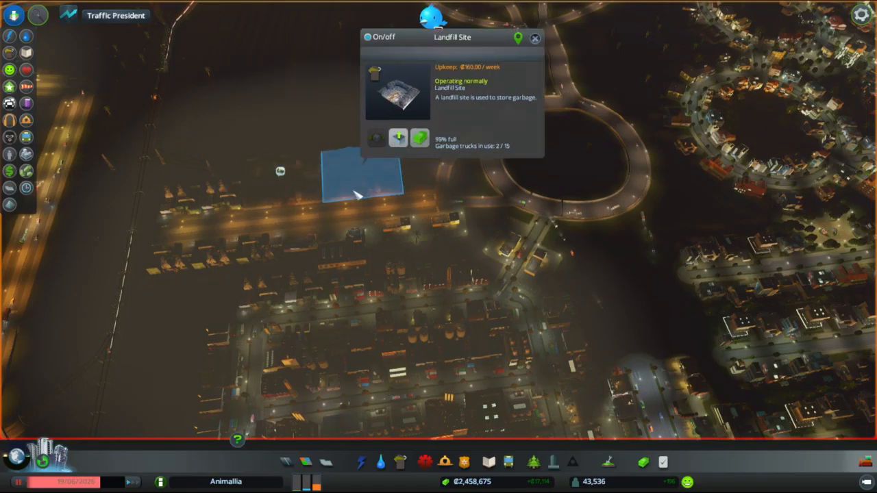
{"action": "left_click", "coordinate": [533, 37]}
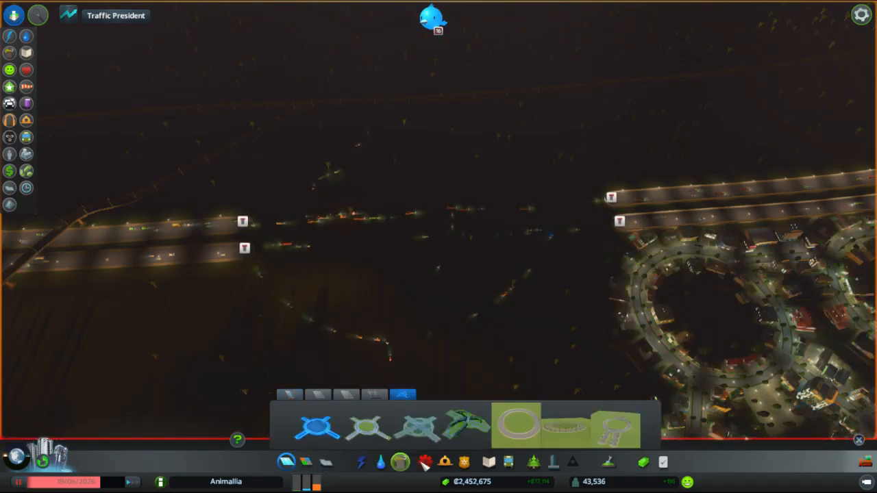
{"action": "mouse_move", "coordinate": [561, 435]}
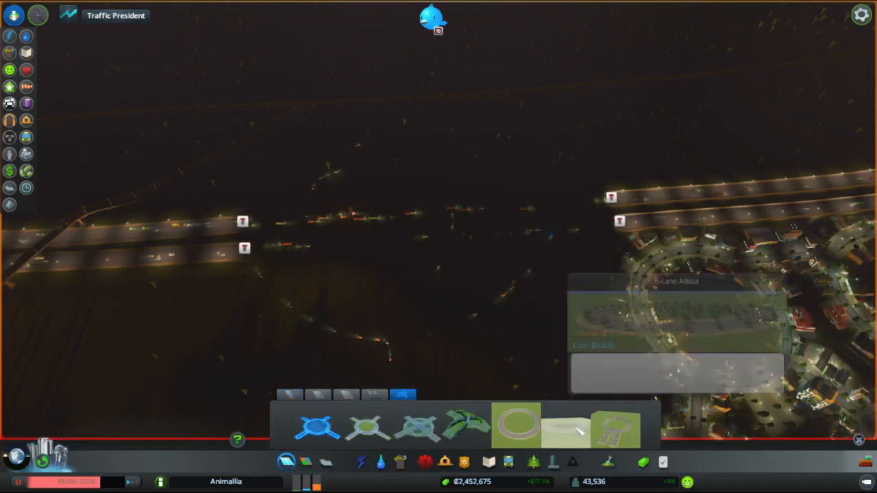
Place the 1-Lane-About roundabout and lay a dual highway straight across it.
{"action": "left_click", "coordinate": [517, 433]}
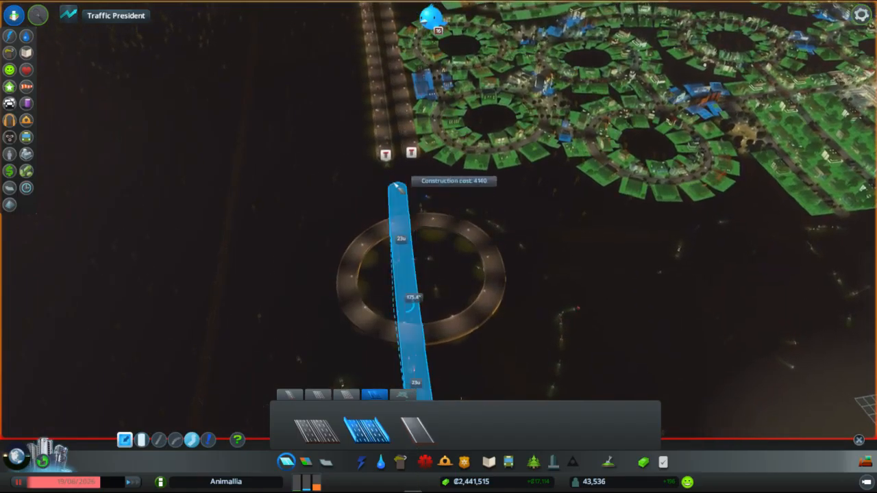
{"action": "left_click", "coordinate": [428, 171]}
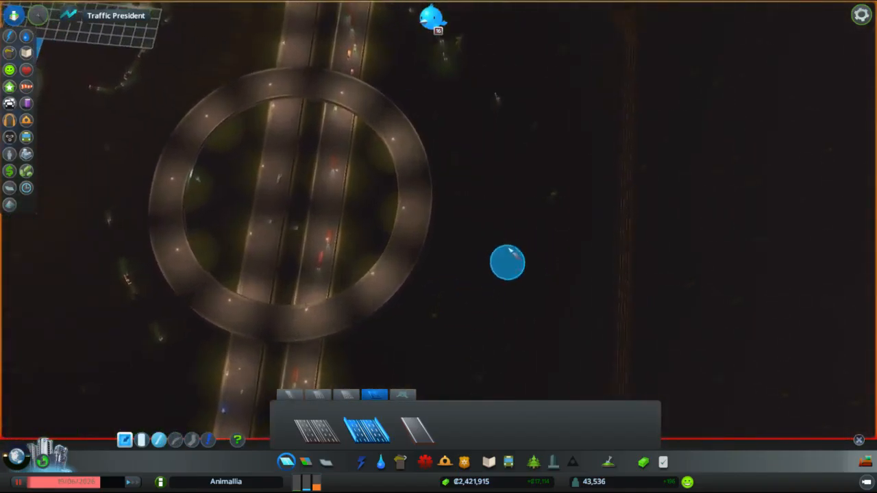
{"action": "mouse_move", "coordinate": [363, 440]}
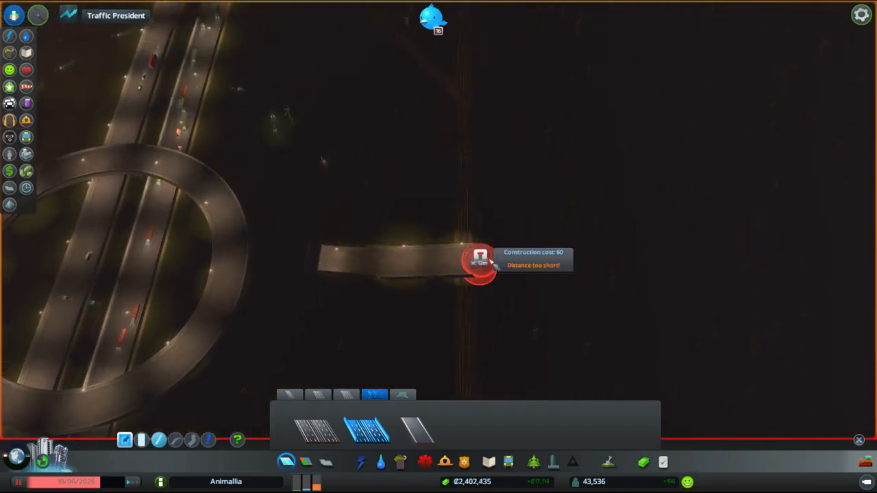
Drag a short elevated road piece out from the roundabout's edge.
{"action": "left_click_drag", "start_coordinate": [479, 264], "coordinate": [555, 267]}
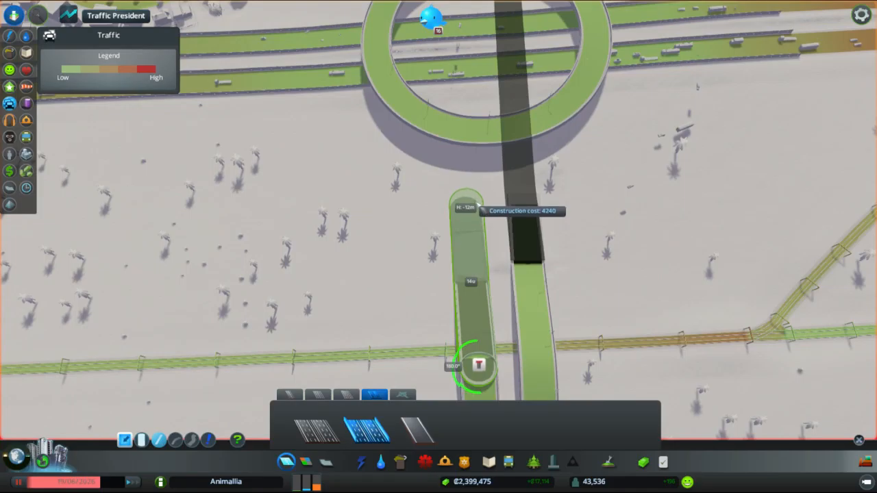
Lay one ramp rising toward the roundabout and a long ramp crossing past it.
{"action": "left_click", "coordinate": [478, 365]}
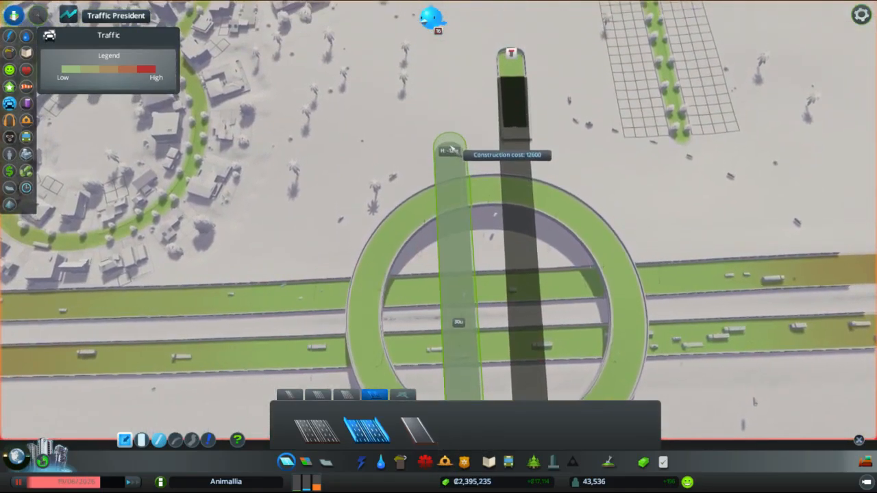
{"action": "left_click", "coordinate": [445, 177]}
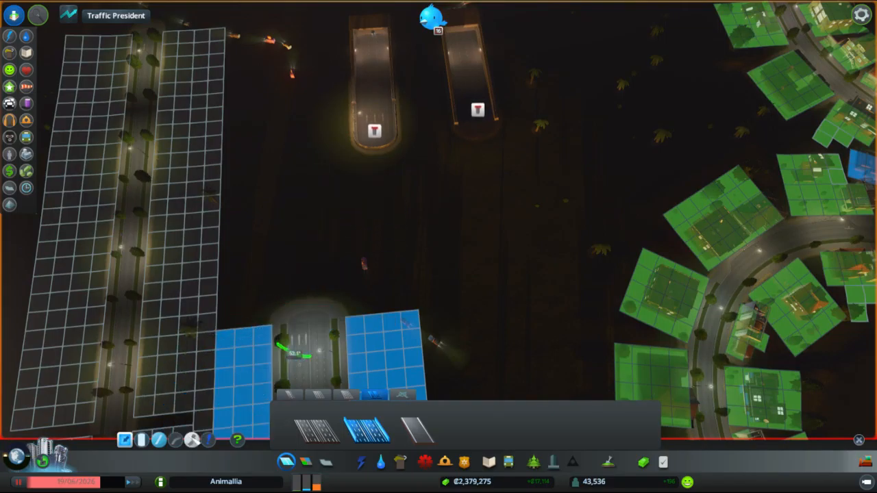
Place a curved connector road dropping from the left ramp's end onto the avenue.
{"action": "left_click_drag", "start_coordinate": [288, 384], "coordinate": [363, 199]}
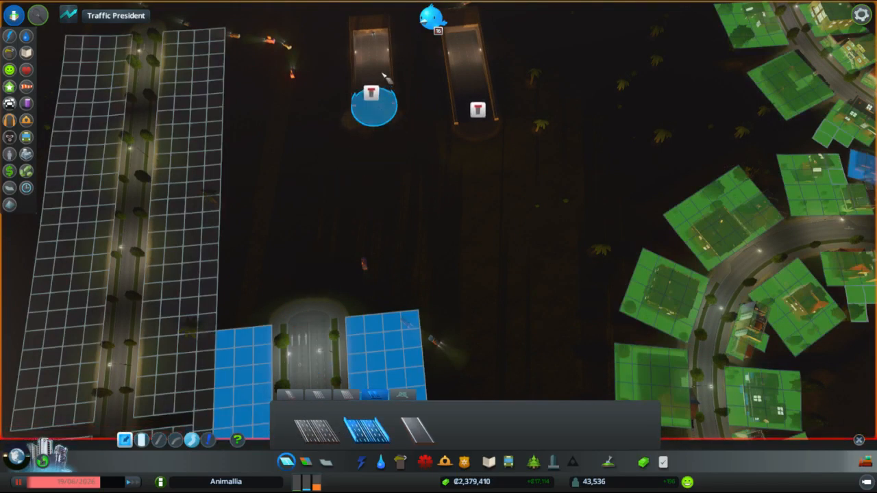
{"action": "left_click_drag", "start_coordinate": [370, 92], "coordinate": [322, 247]}
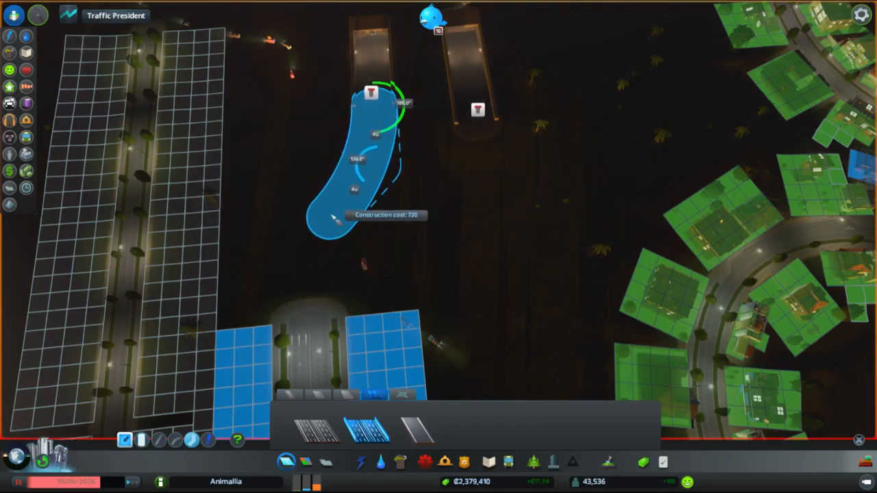
{"action": "left_click", "coordinate": [326, 216]}
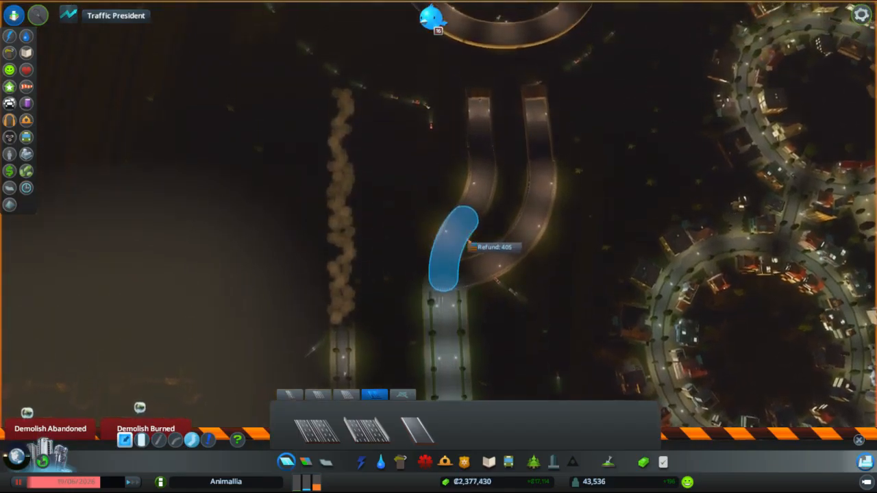
{"action": "left_click", "coordinate": [449, 250]}
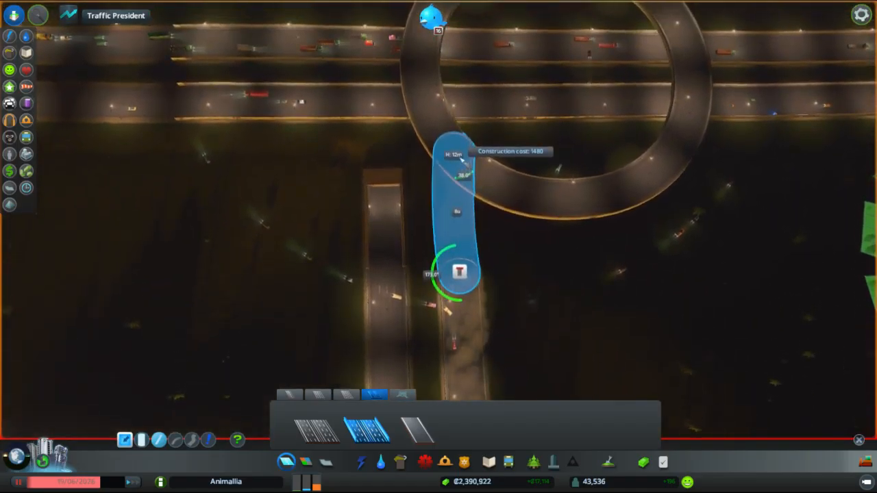
Place the one-way elevated ramp from the lower road's end up onto the roundabout.
{"action": "left_click", "coordinate": [12, 103]}
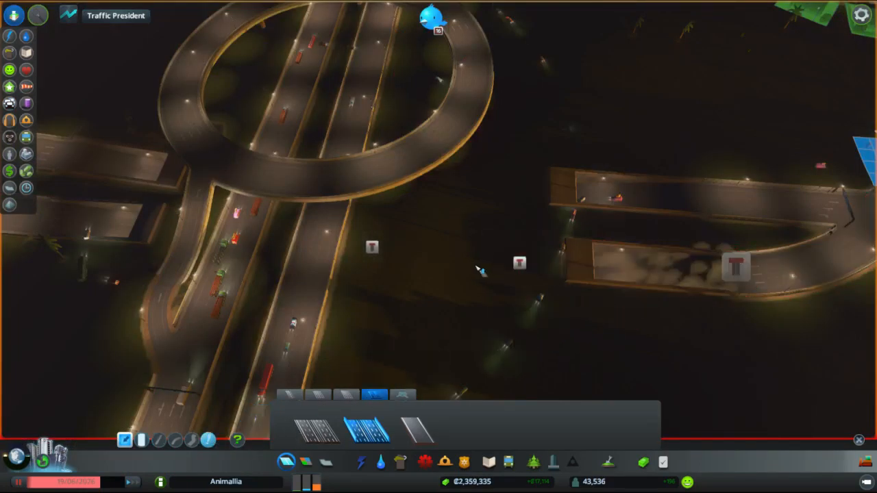
Start a curved one-way elevated ramp from the motorway edge toward the ring.
{"action": "left_click", "coordinate": [13, 104]}
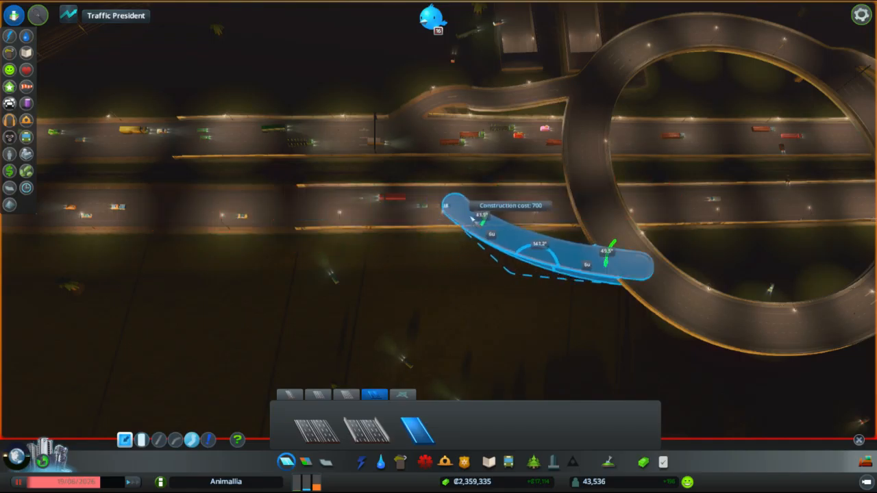
{"action": "mouse_move", "coordinate": [435, 209]}
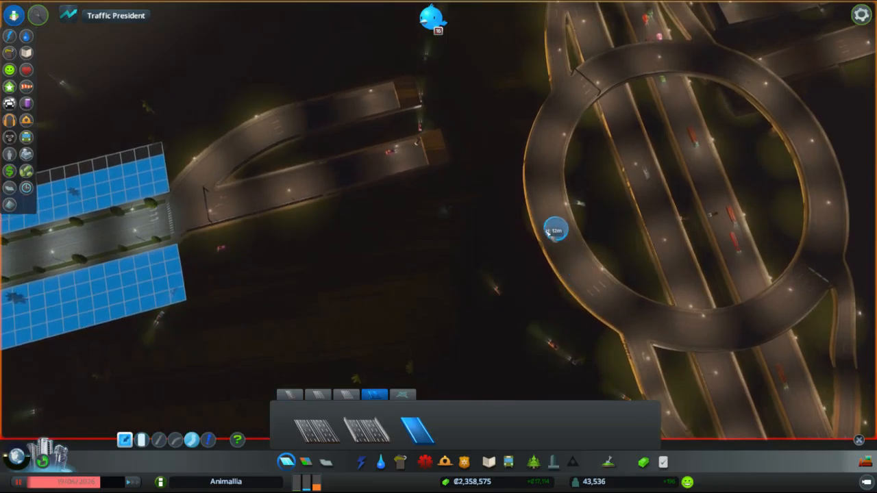
{"action": "mouse_move", "coordinate": [486, 202]}
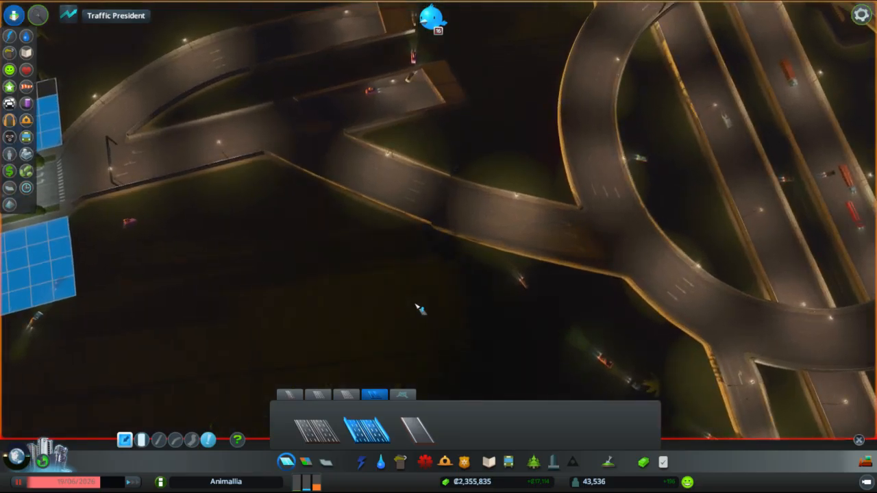
{"action": "mouse_move", "coordinate": [520, 247]}
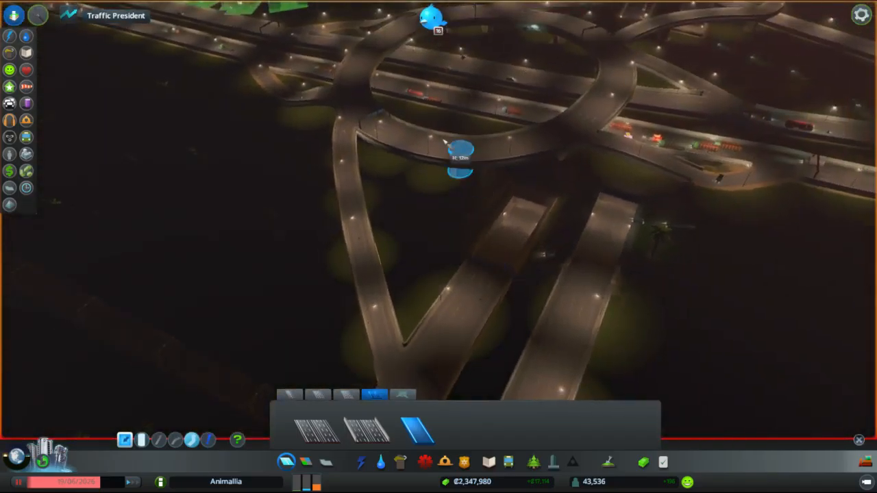
{"action": "mouse_move", "coordinate": [405, 202]}
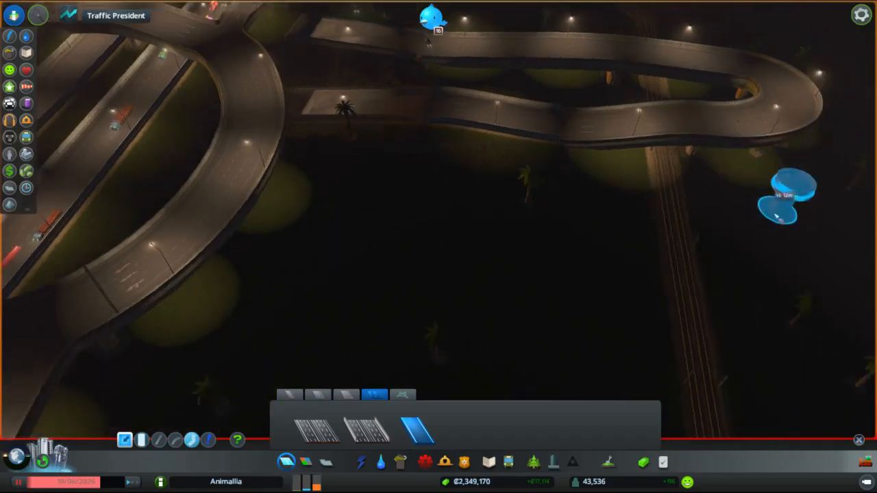
{"action": "mouse_move", "coordinate": [535, 192]}
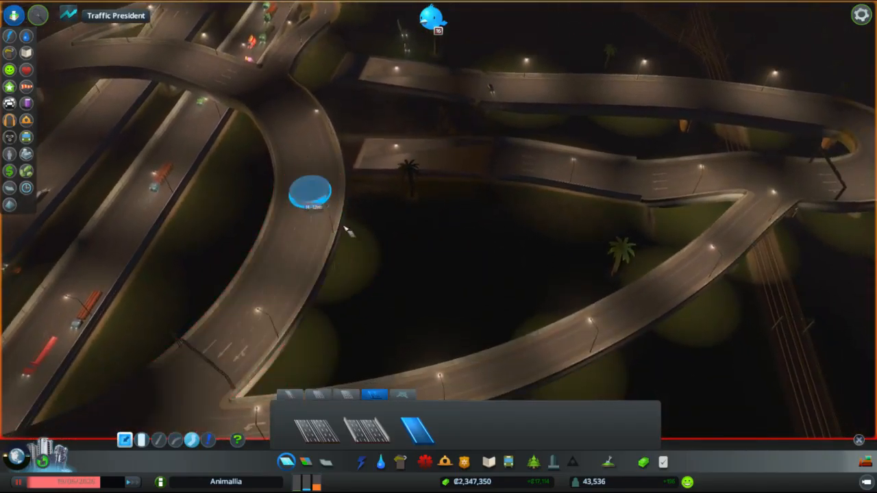
Drag a curved 12m elevated one-way ramp segment east past the railway line.
{"action": "left_click_drag", "start_coordinate": [310, 191], "coordinate": [411, 267]}
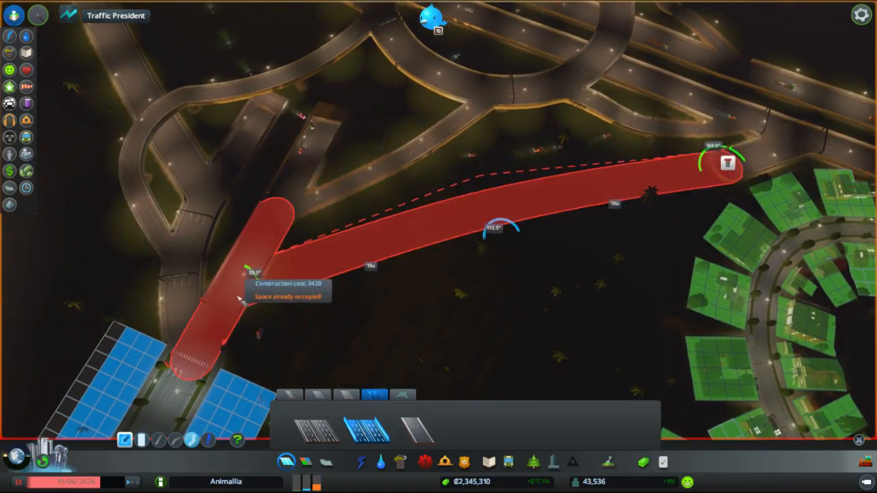
Place a straight avenue linking the interchange's south end to the housing districts.
{"action": "left_click", "coordinate": [468, 293]}
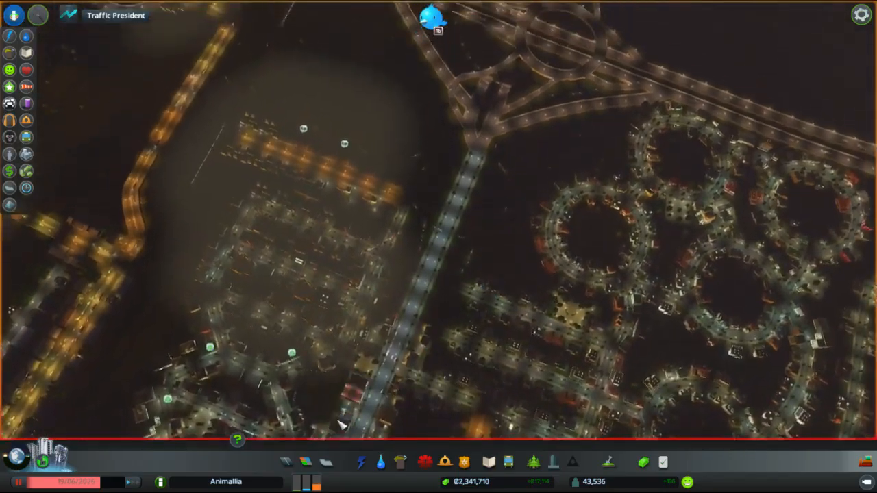
Close the Roads building panel.
{"action": "left_click", "coordinate": [13, 102]}
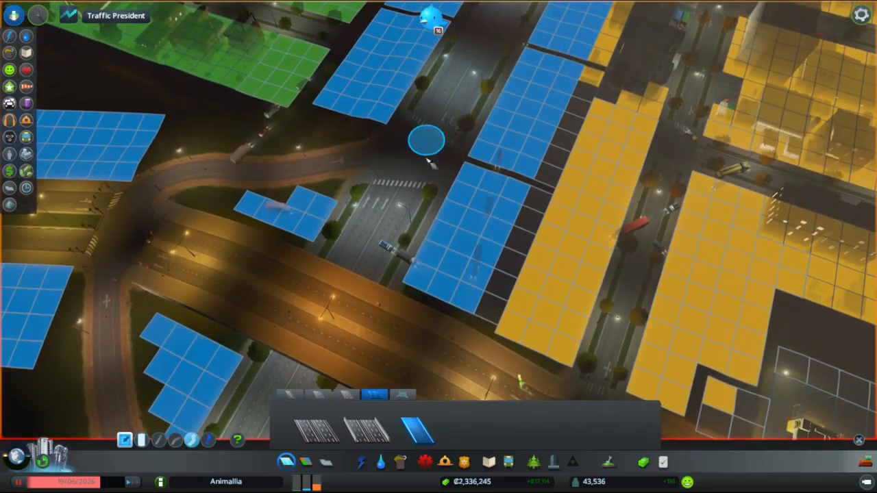
Drag on the map beside the curved ramp at the avenue junction.
{"action": "left_click_drag", "start_coordinate": [427, 140], "coordinate": [479, 240]}
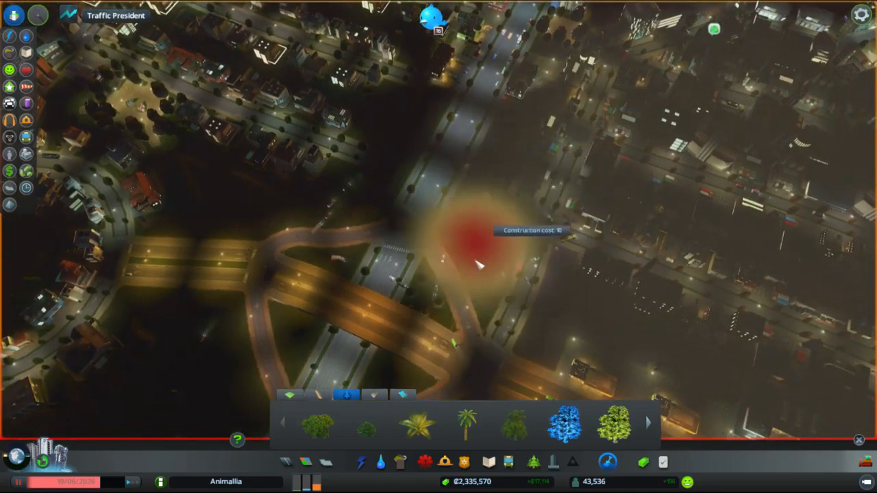
{"action": "mouse_move", "coordinate": [494, 235]}
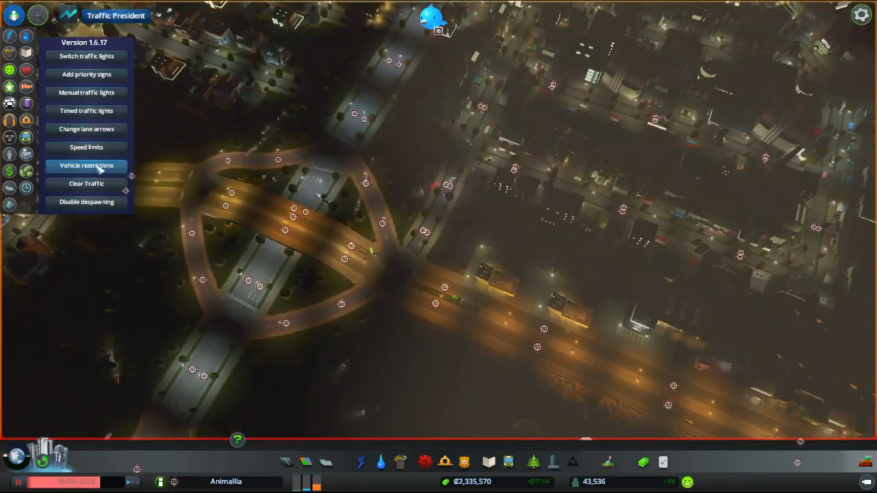
{"action": "mouse_move", "coordinate": [90, 137]}
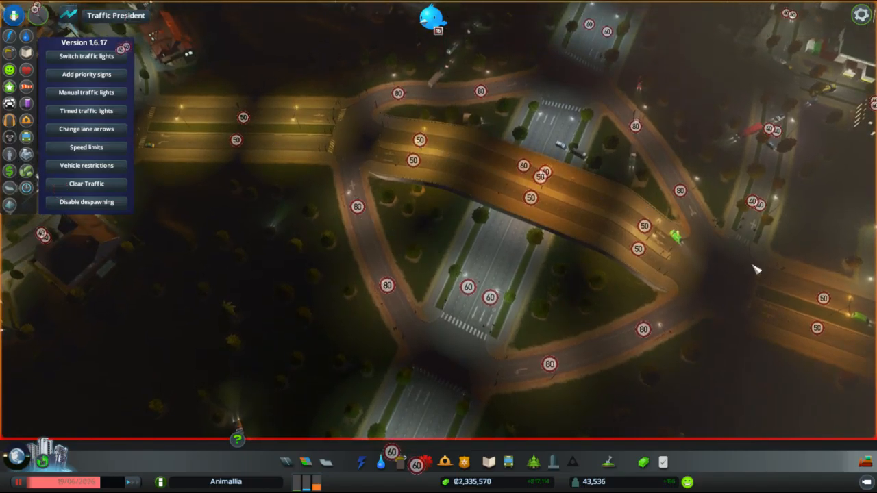
{"action": "mouse_move", "coordinate": [245, 156]}
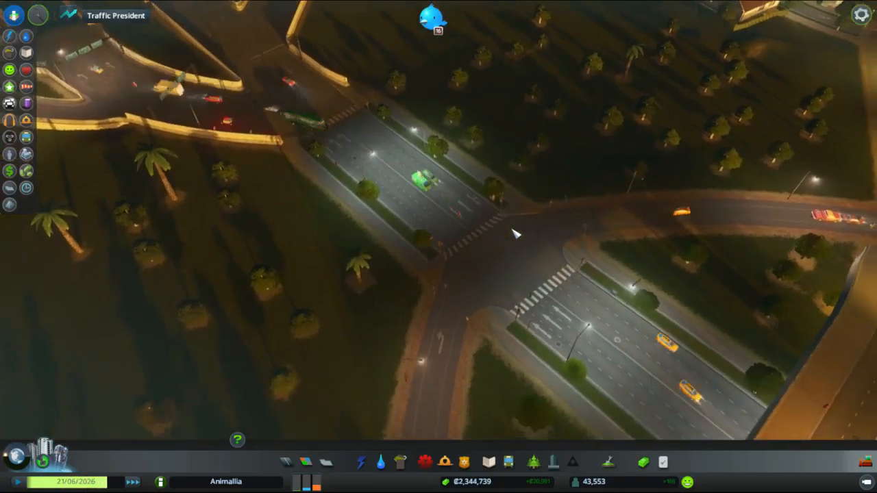
{"action": "left_click", "coordinate": [69, 15]}
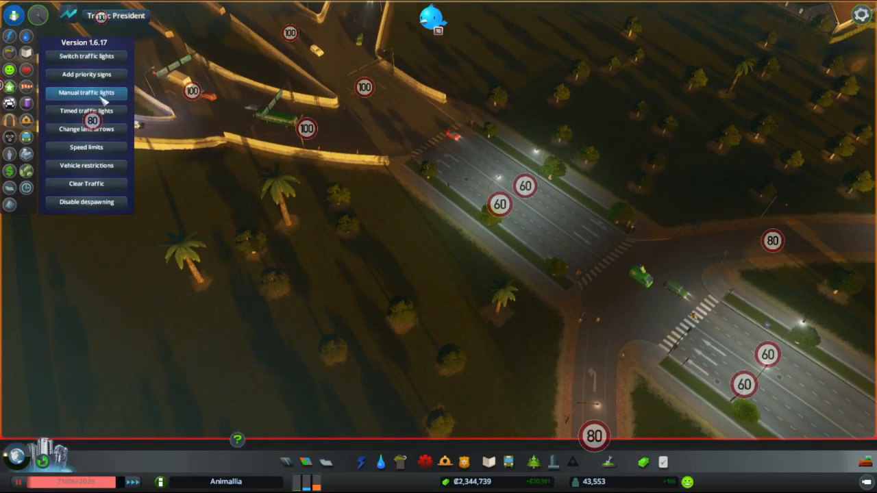
{"action": "left_click", "coordinate": [86, 92]}
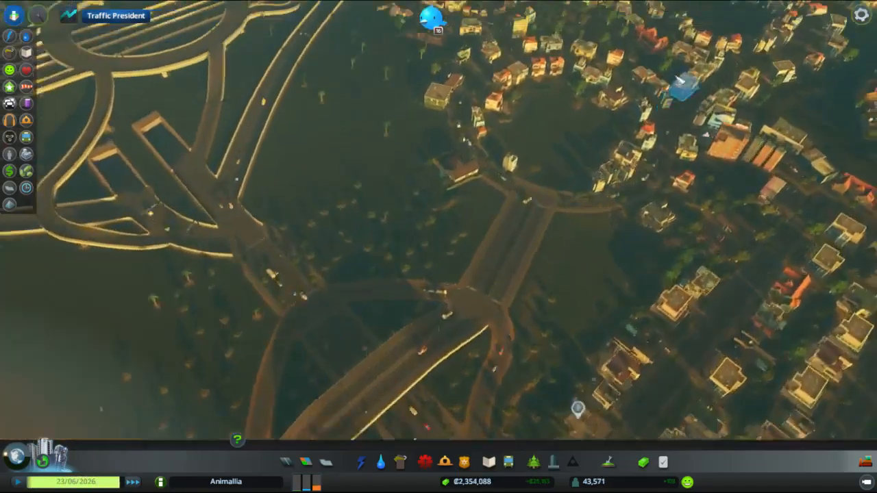
{"action": "scroll", "scroll_direction": "down", "scroll_amount": 3}
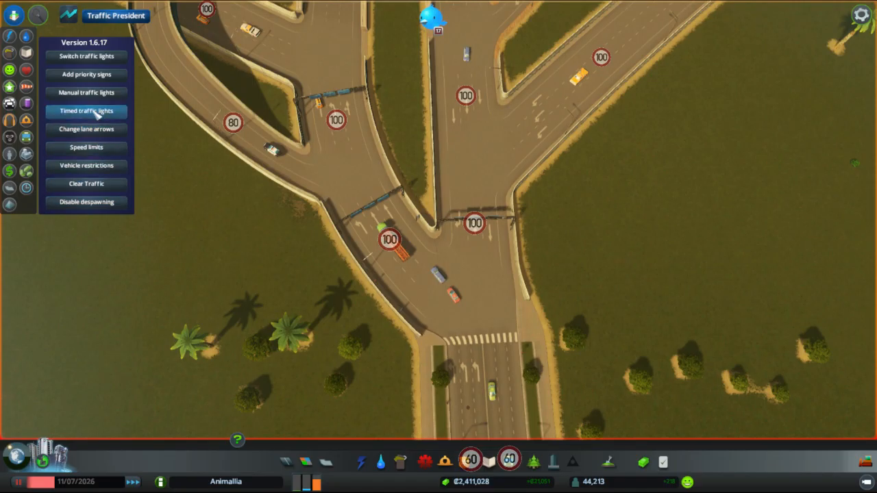
Select the Change lane arrows tool for the curved ramp and dismiss the highway-rule warning.
{"action": "left_click", "coordinate": [86, 128]}
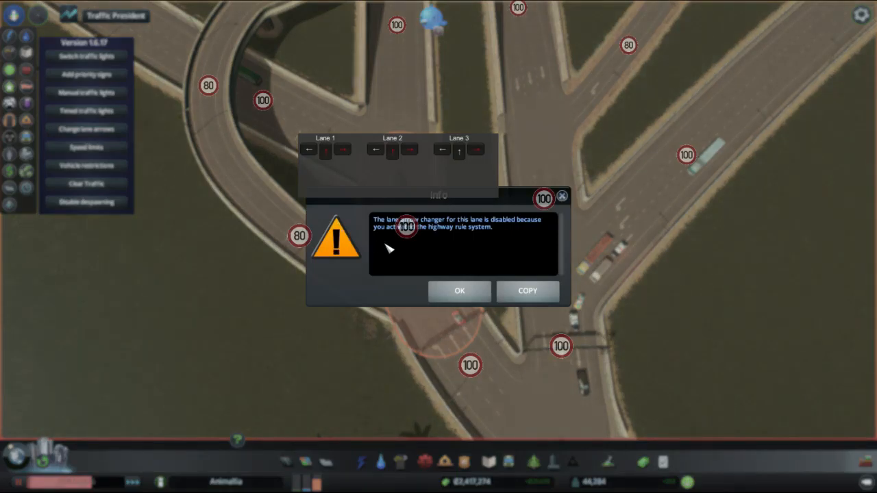
{"action": "left_click", "coordinate": [459, 290]}
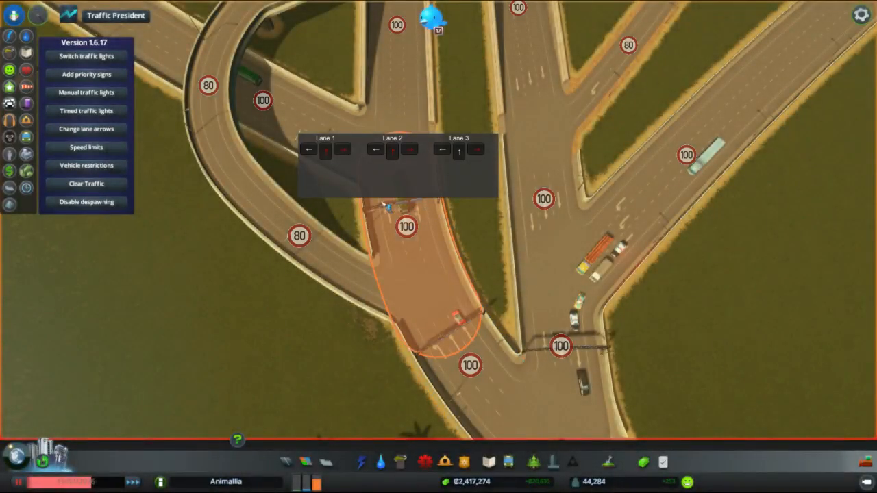